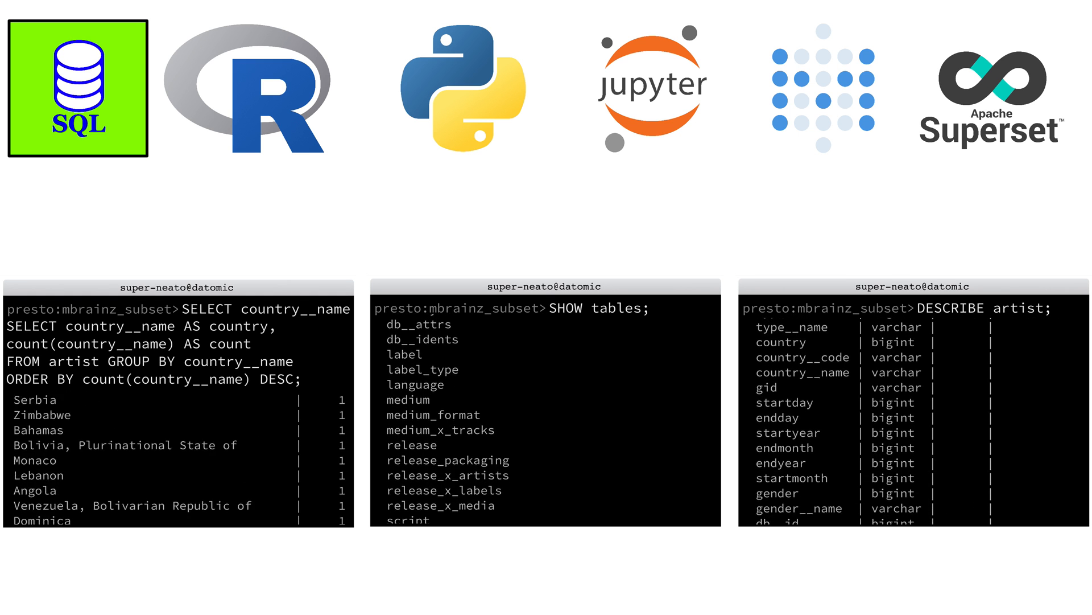
click(990, 89)
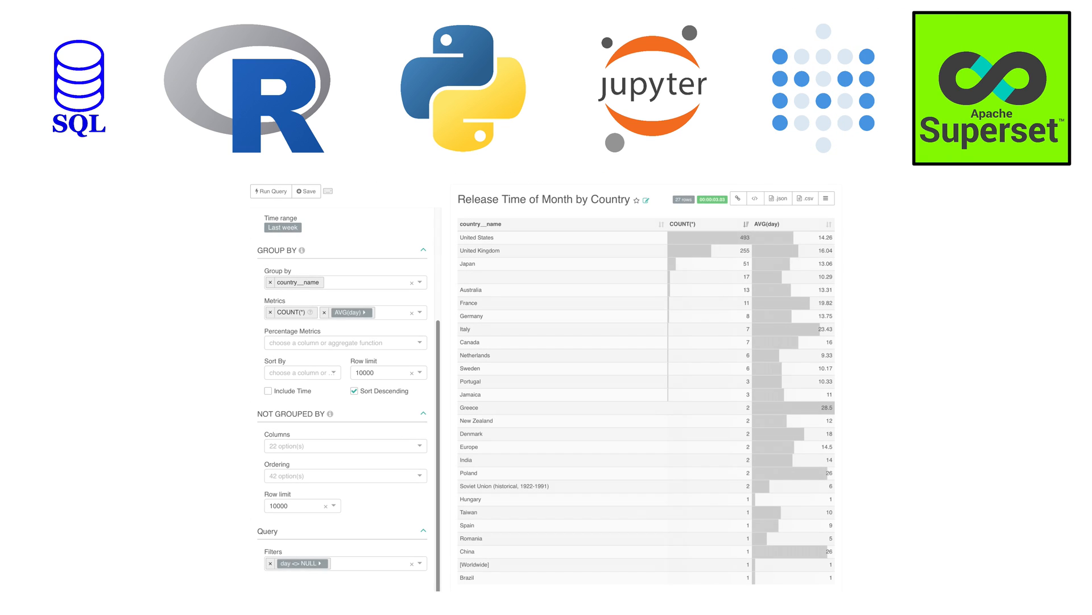
click(271, 191)
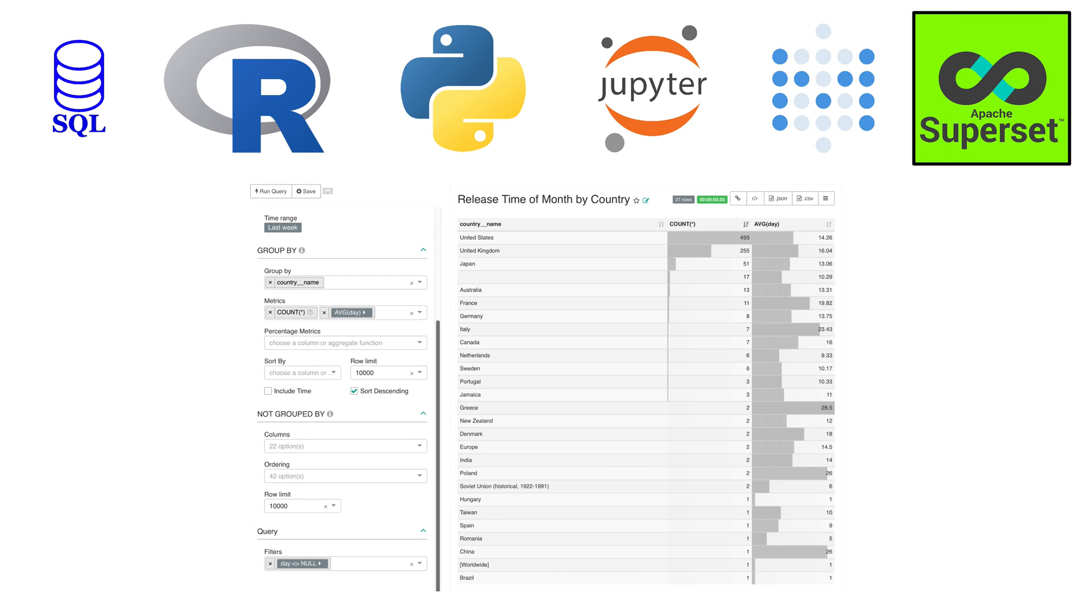